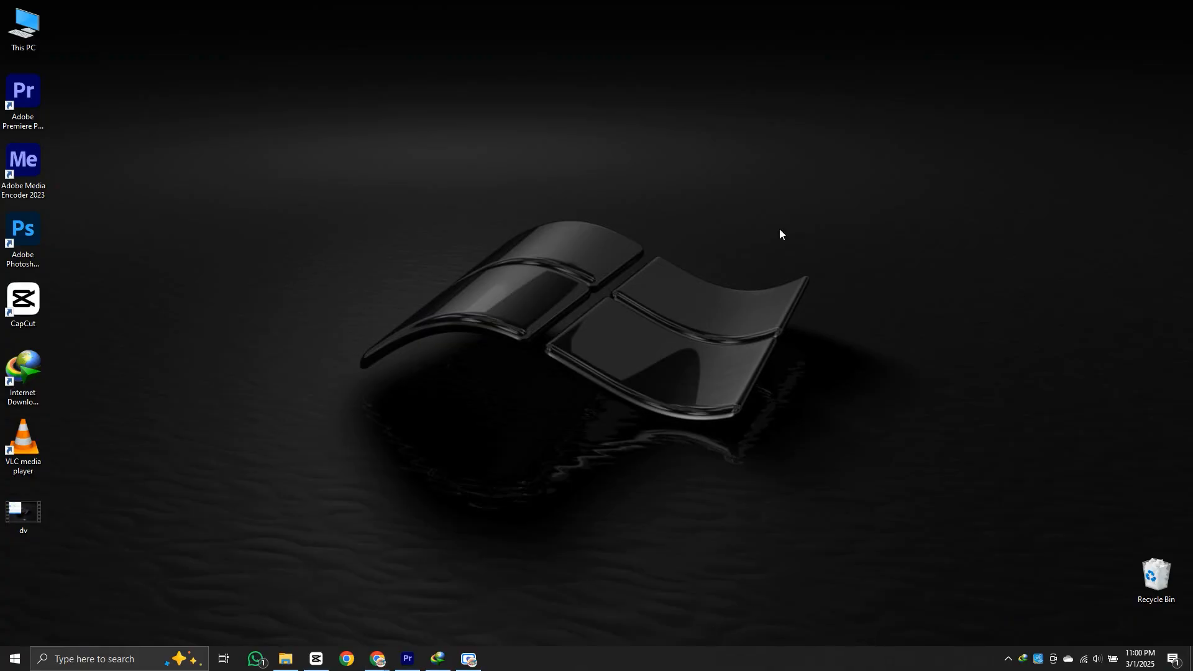
pyautogui.moveTo(586, 267)
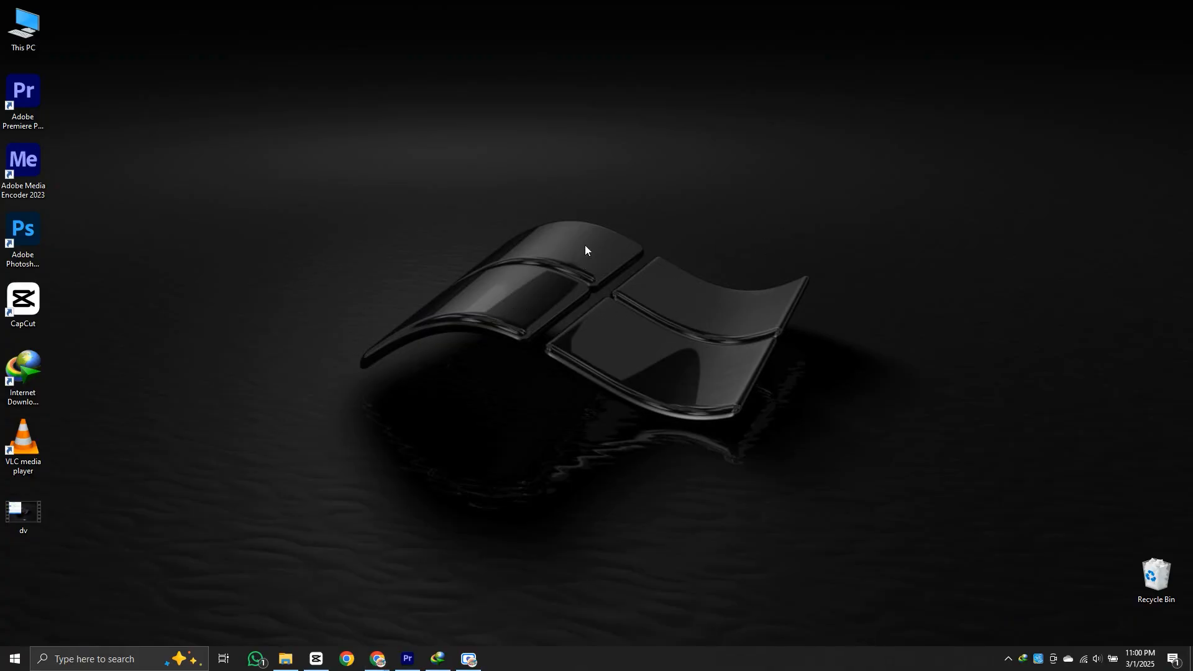
pyautogui.moveTo(527, 268)
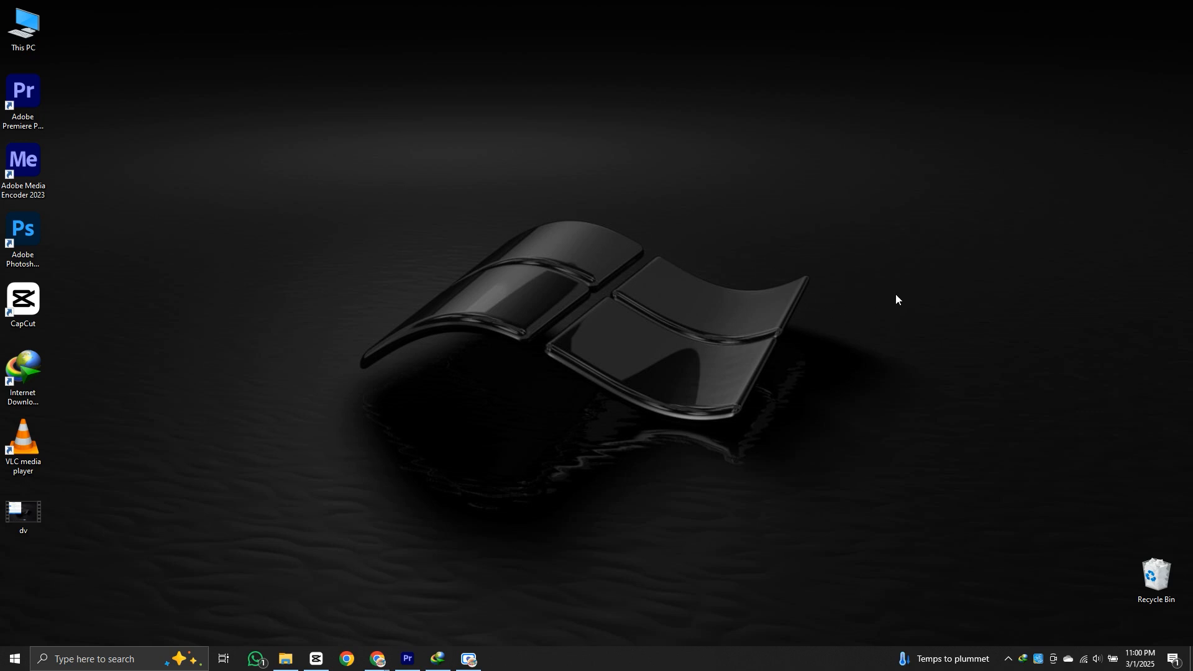
pyautogui.moveTo(473, 433)
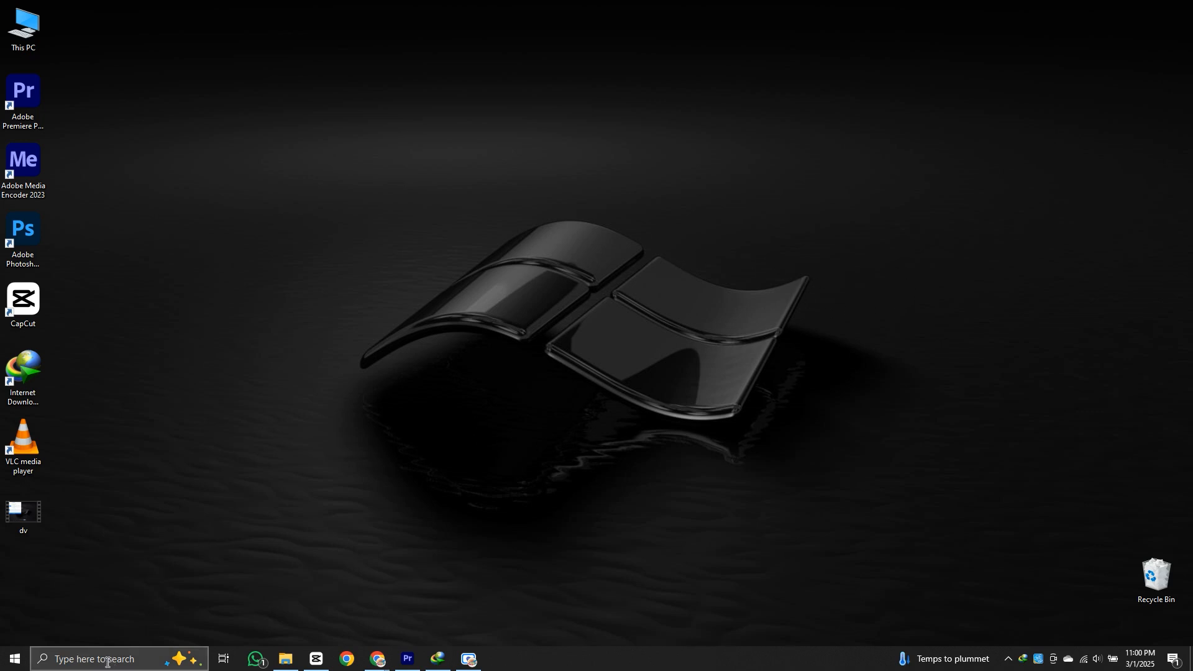
# Search Windows from the taskbar for 'reset' to find Reset this PC
pyautogui.click(109, 659)
pyautogui.write('rese')
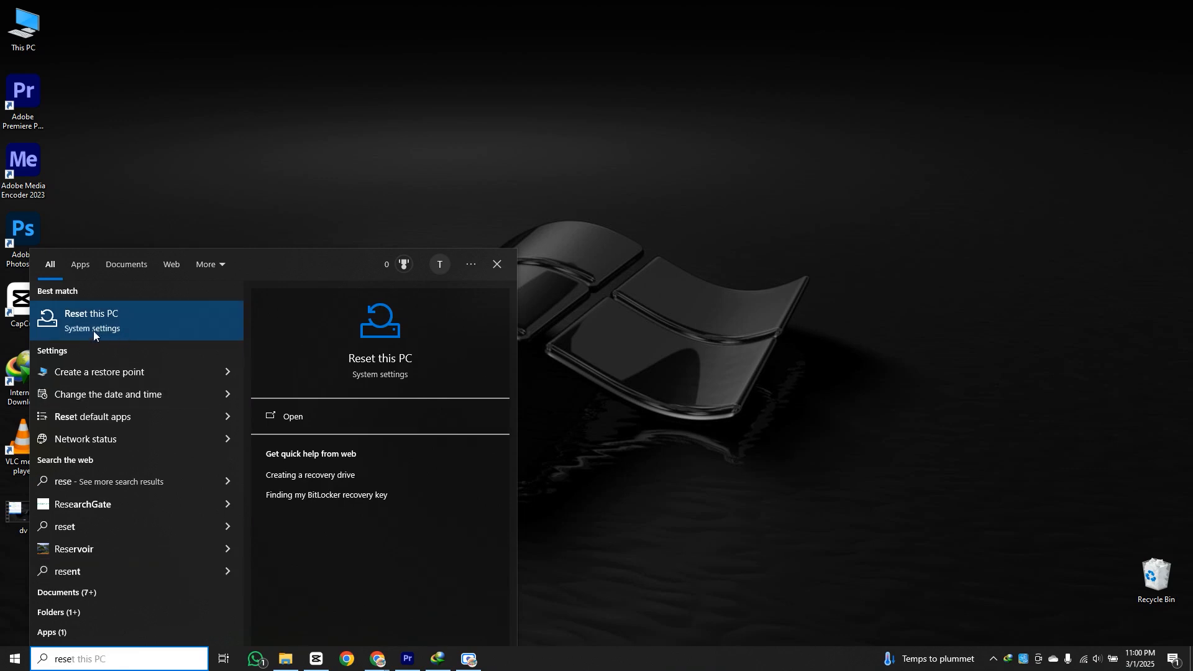
# Open the Reset this PC result to reach Settings' Recovery page
pyautogui.click(91, 321)
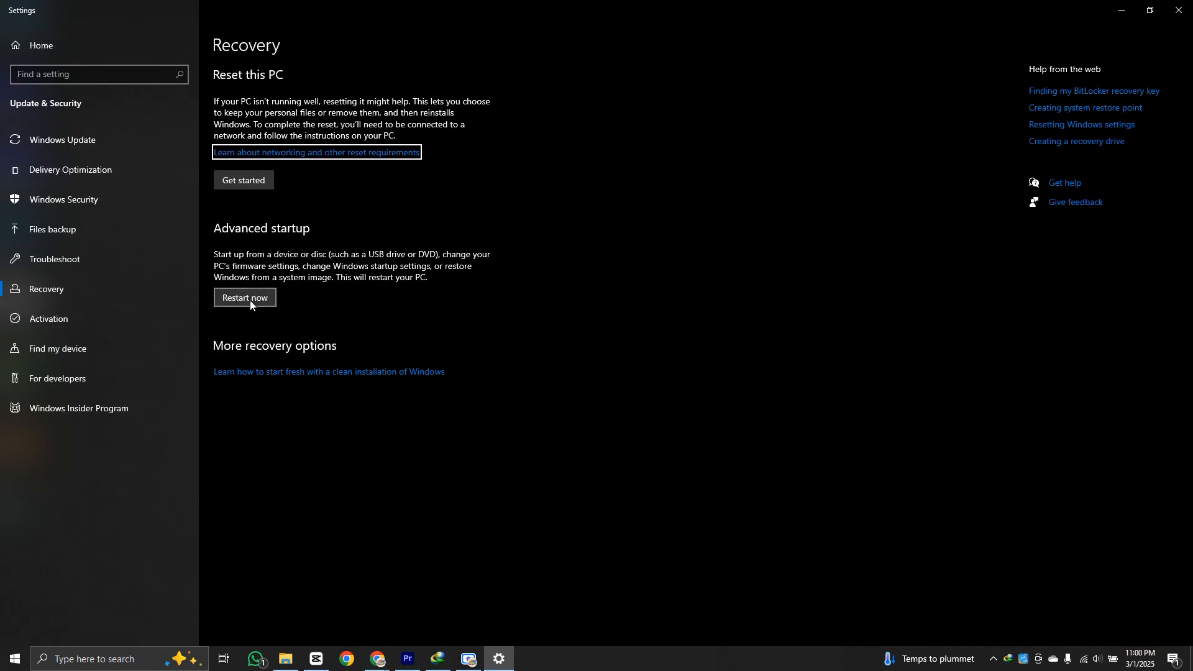
pyautogui.moveTo(245, 302)
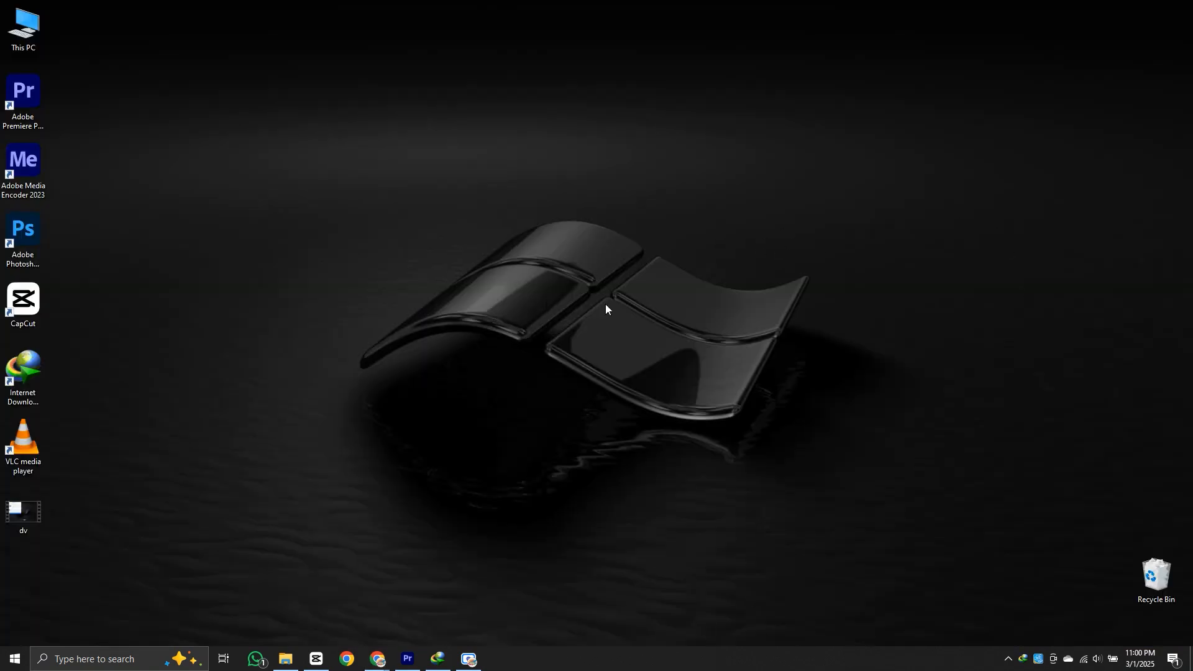
pyautogui.moveTo(673, 231)
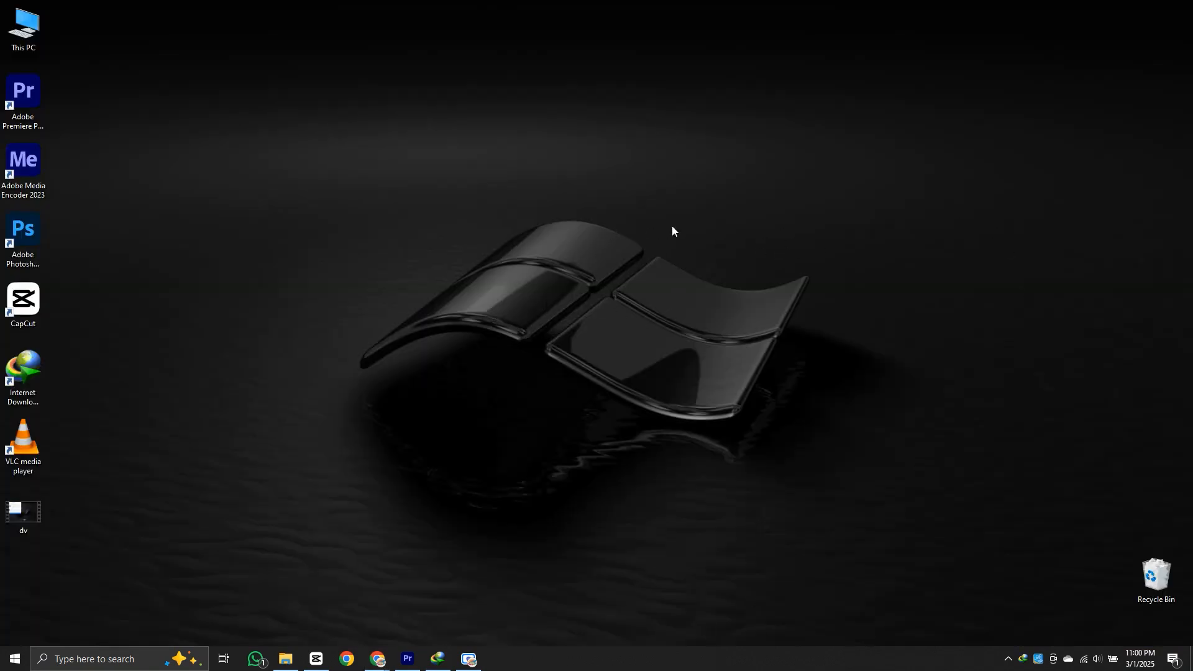
pyautogui.moveTo(527, 268)
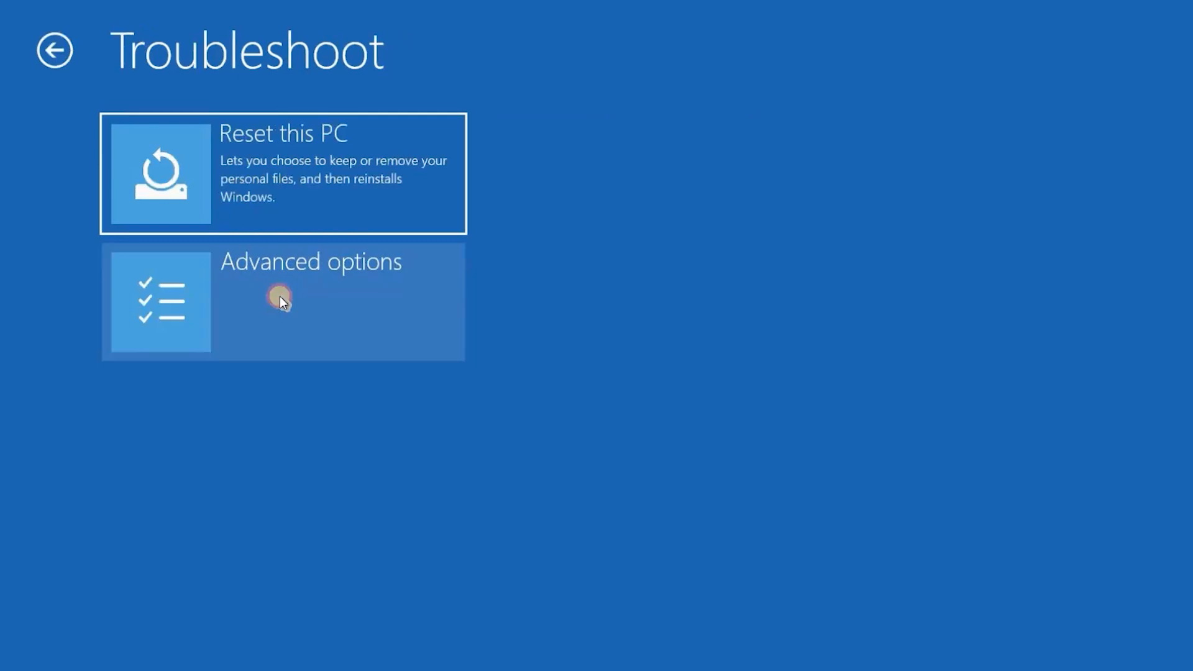
# Go through Troubleshoot's Advanced options to launch the recovery Command Prompt
pyautogui.click(57, 48)
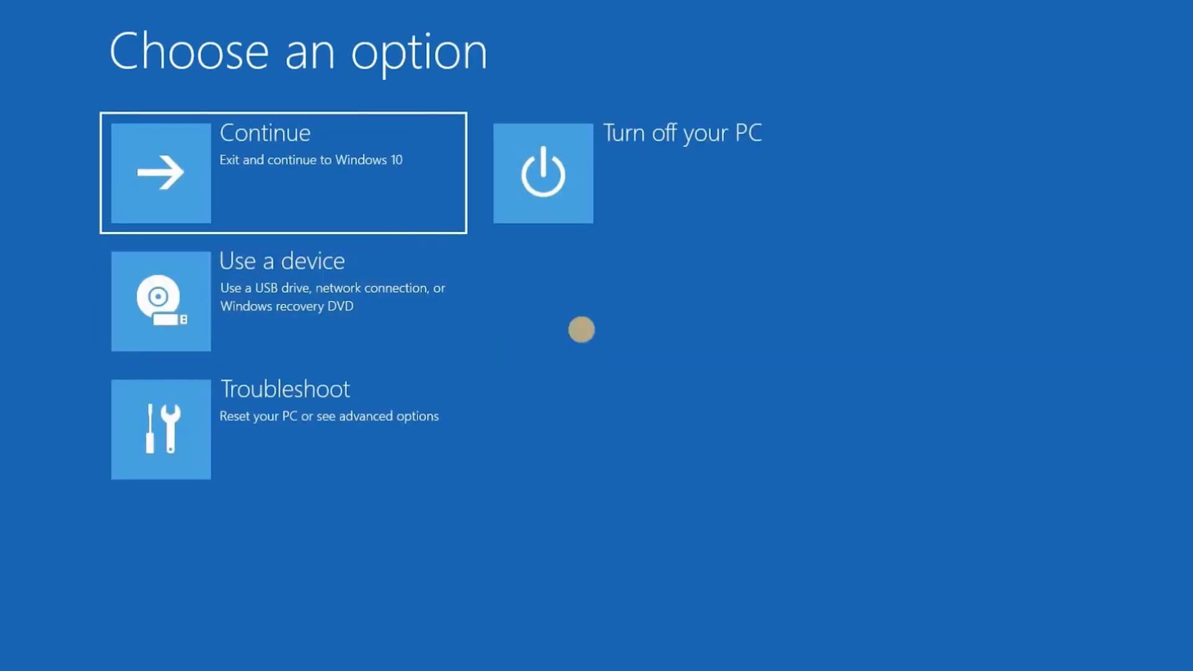
pyautogui.moveTo(349, 407)
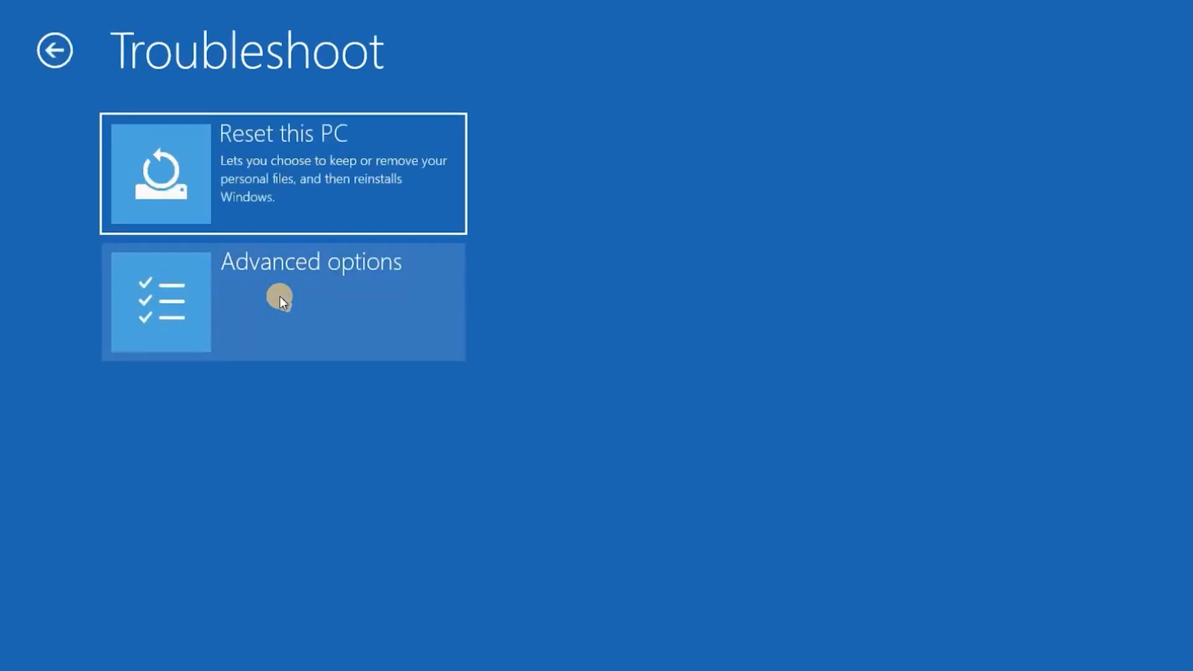
pyautogui.click(279, 302)
pyautogui.write('boo')
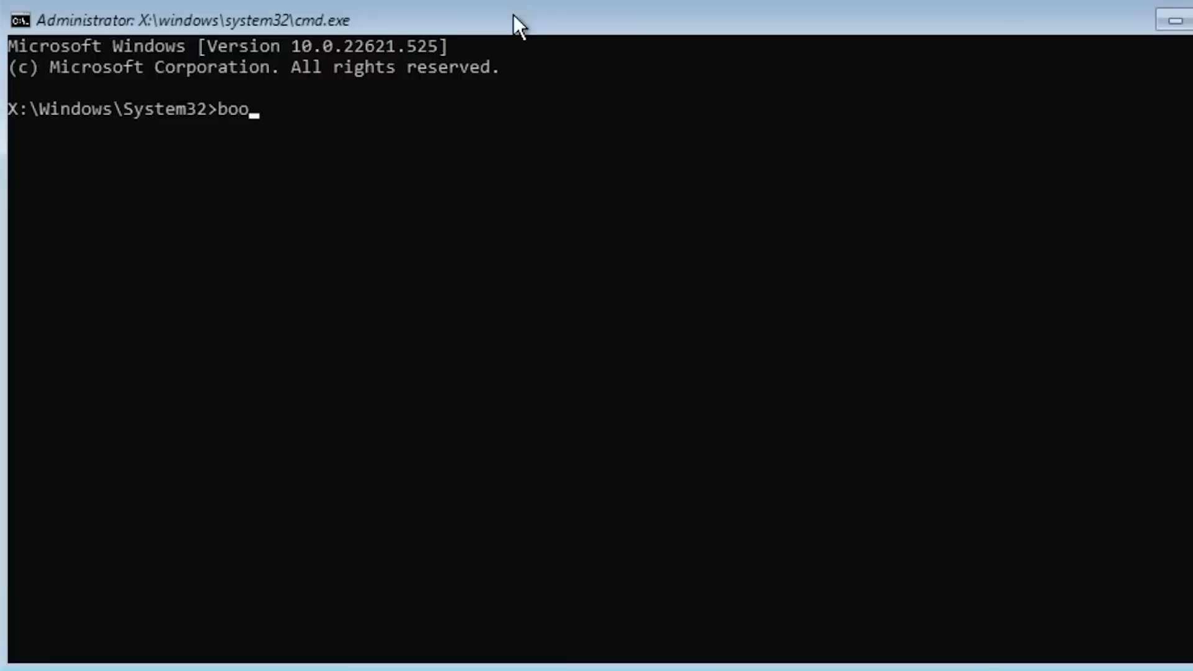
# Run bootrec /fixmbr successfully, then bootrec /fixboot, which returns Access is denied
pyautogui.write('trec')
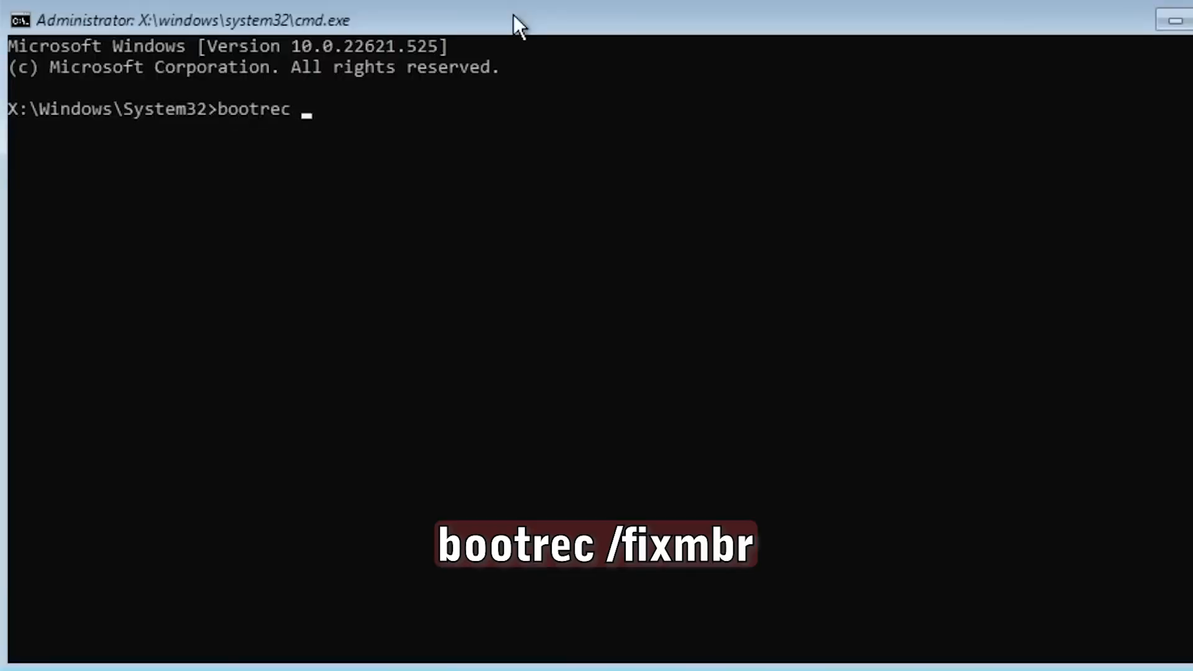
pyautogui.write('/f')
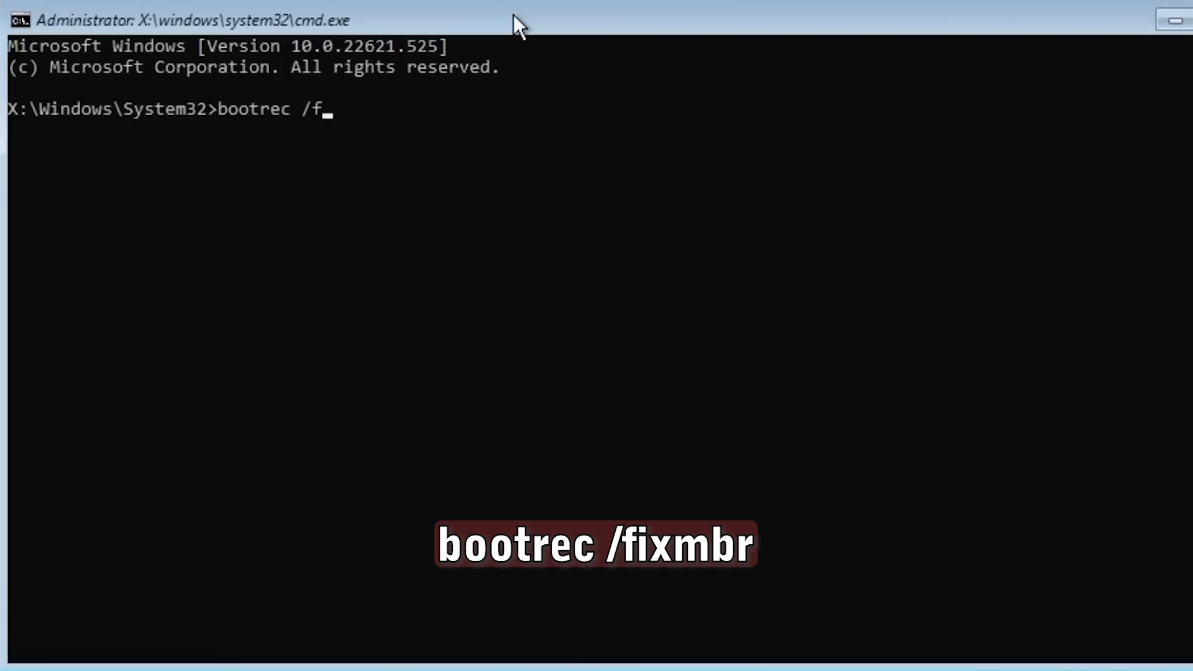
pyautogui.write('ixmbr')
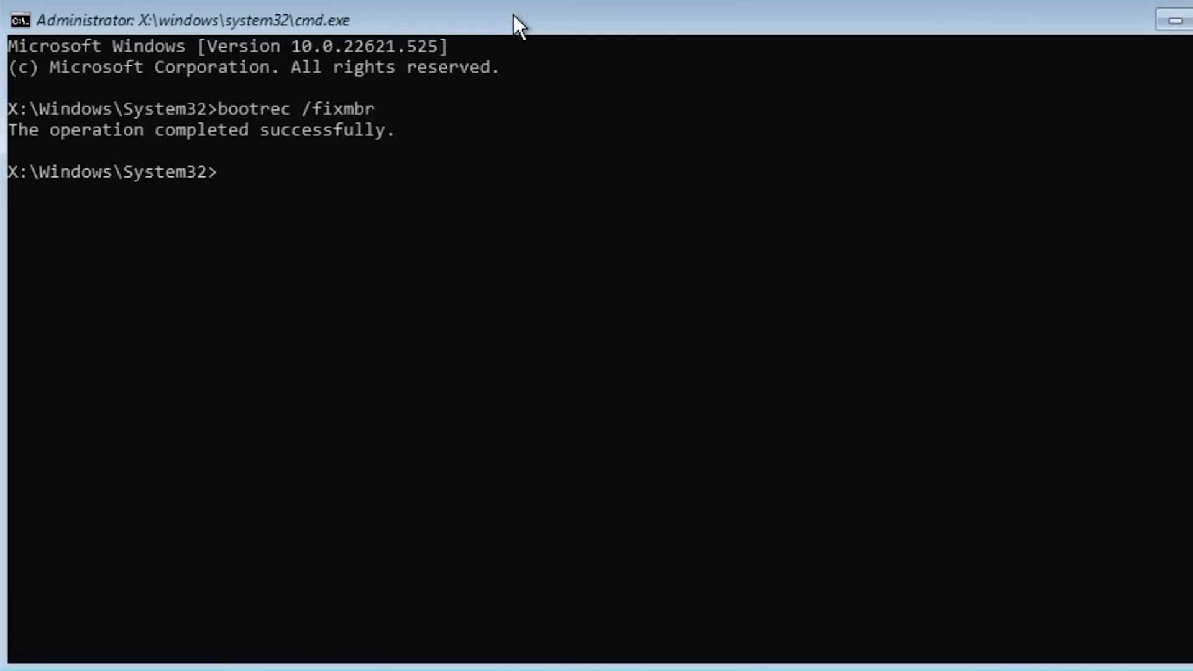
pyautogui.write('bootrec')
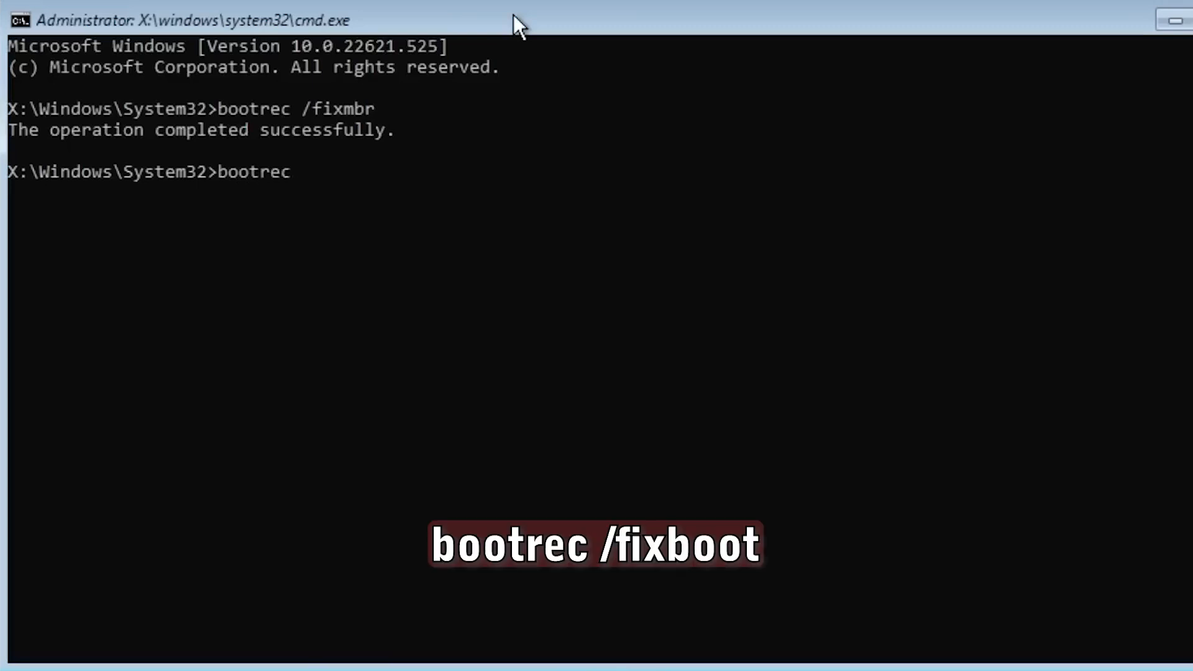
pyautogui.write('/fixboo')
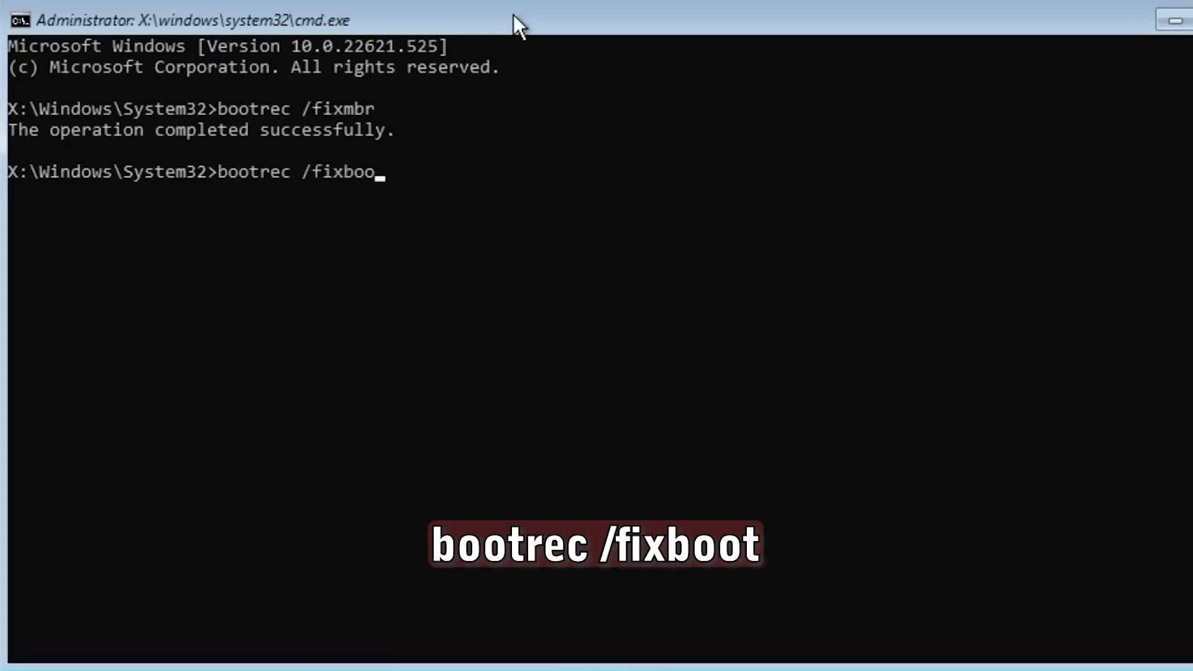
pyautogui.press('Enter')
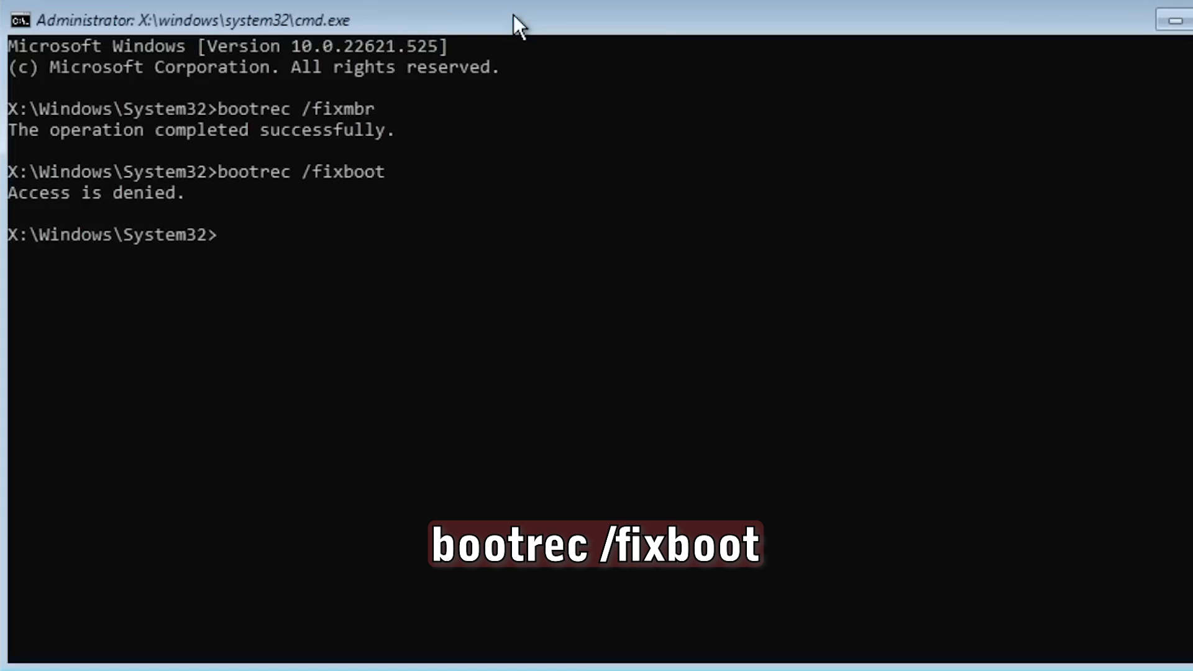
pyautogui.moveTo(115, 208)
pyautogui.write('boot')
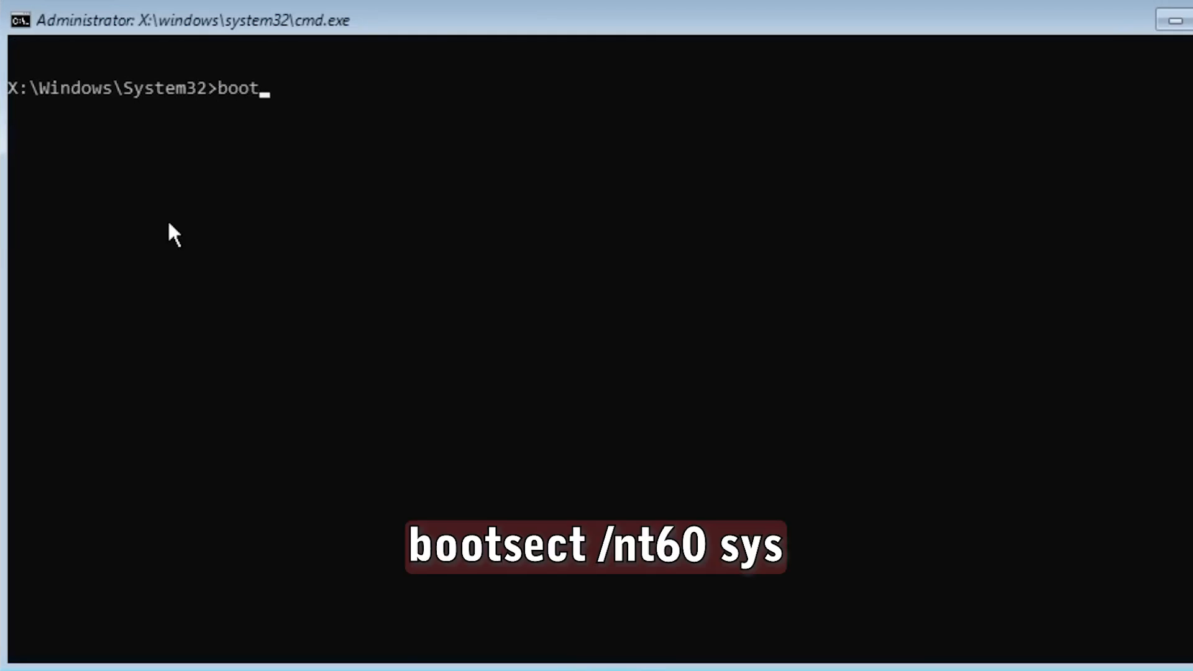
# Write new boot code with bootsect /nt60 sys, then rerun bootrec /fixboot successfully
pyautogui.write('sect /')
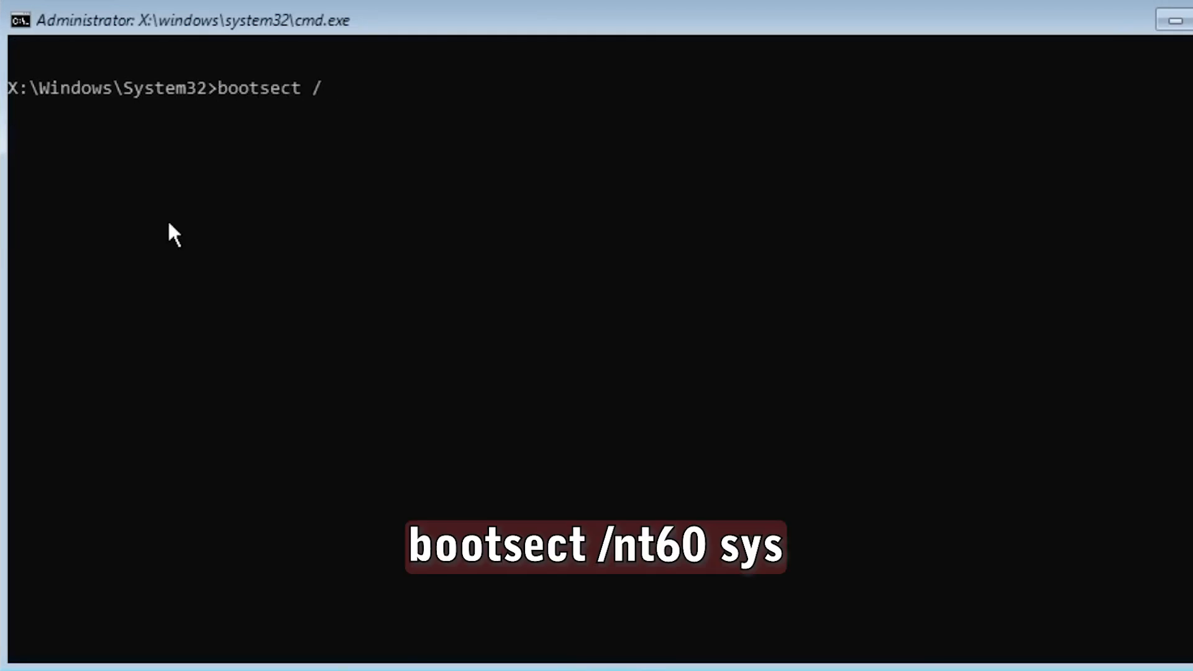
pyautogui.write('nt60')
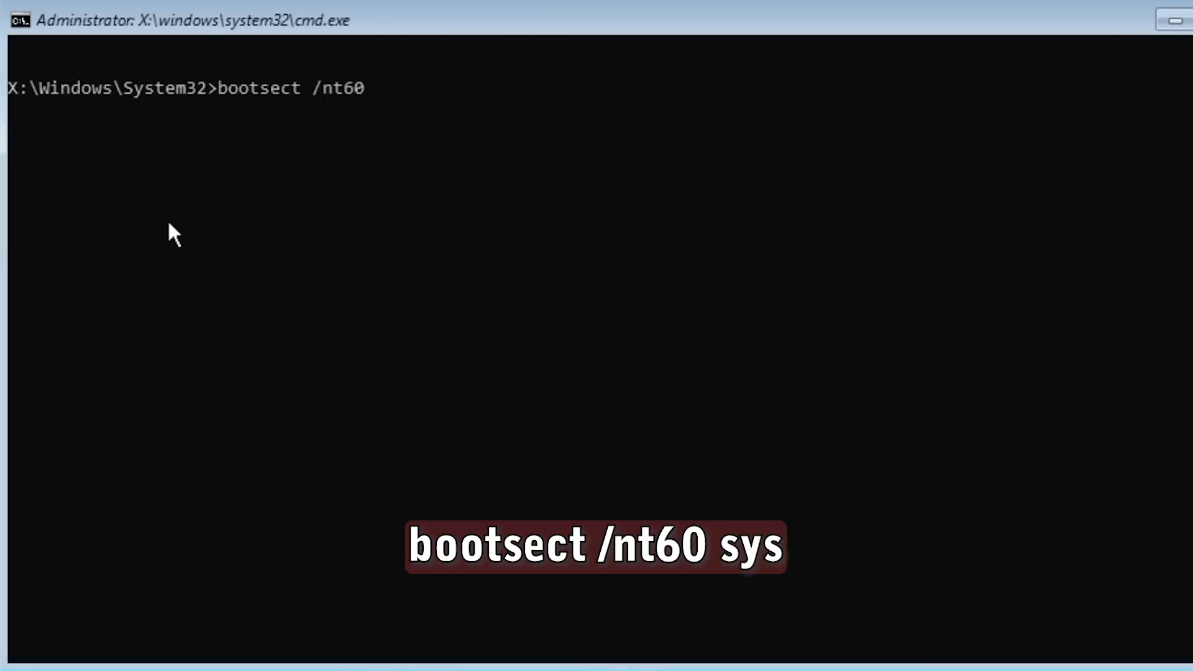
pyautogui.press('Enter')
pyautogui.write('bootr')
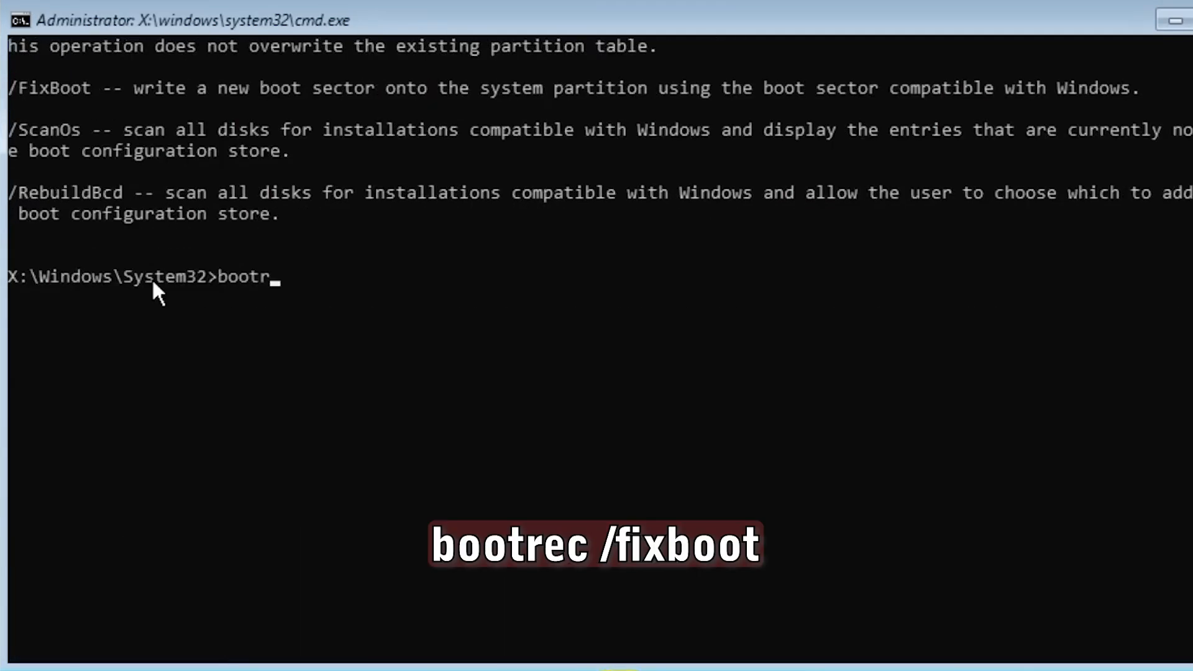
pyautogui.write('ec')
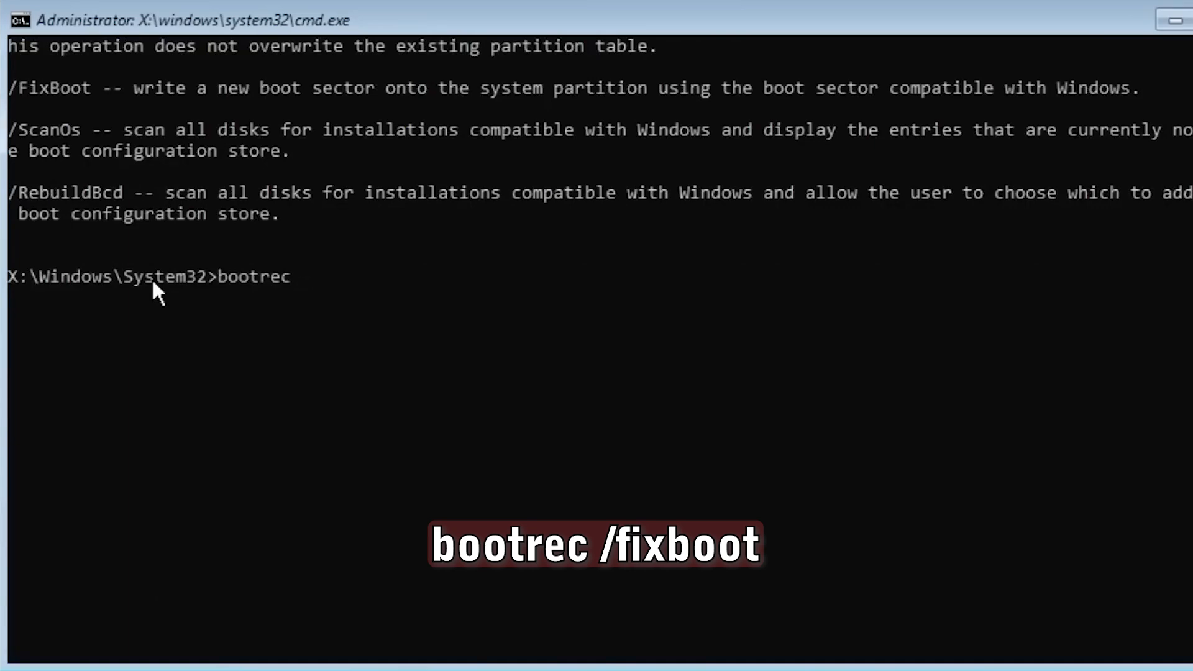
pyautogui.write('/fix')
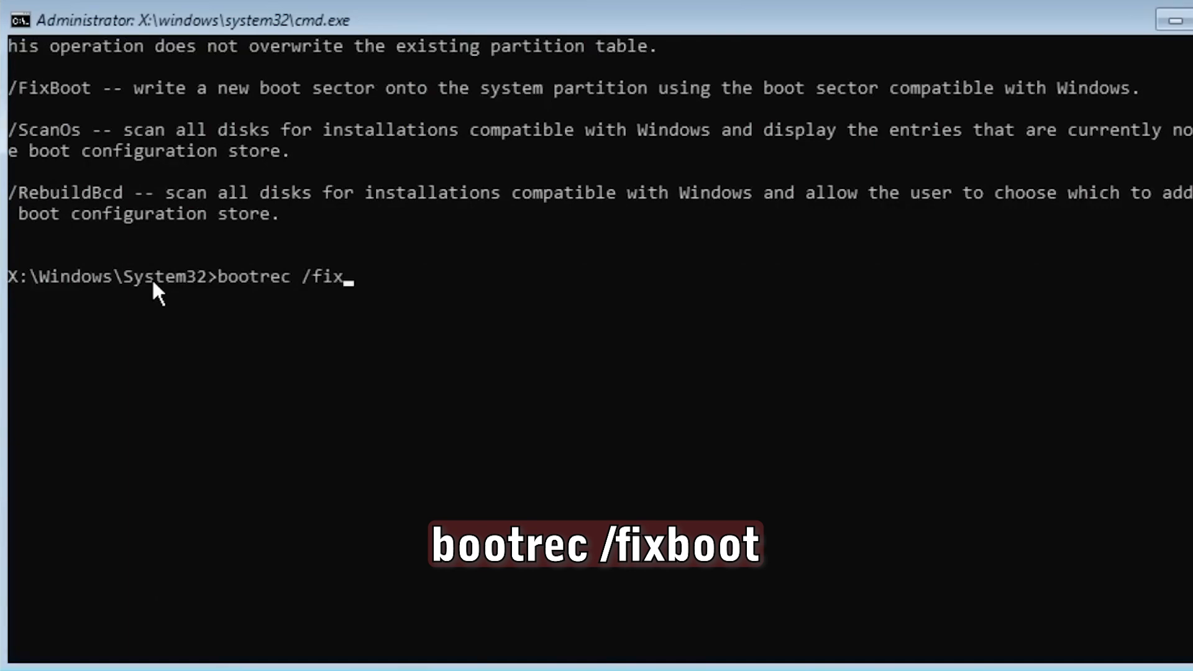
pyautogui.press('Enter')
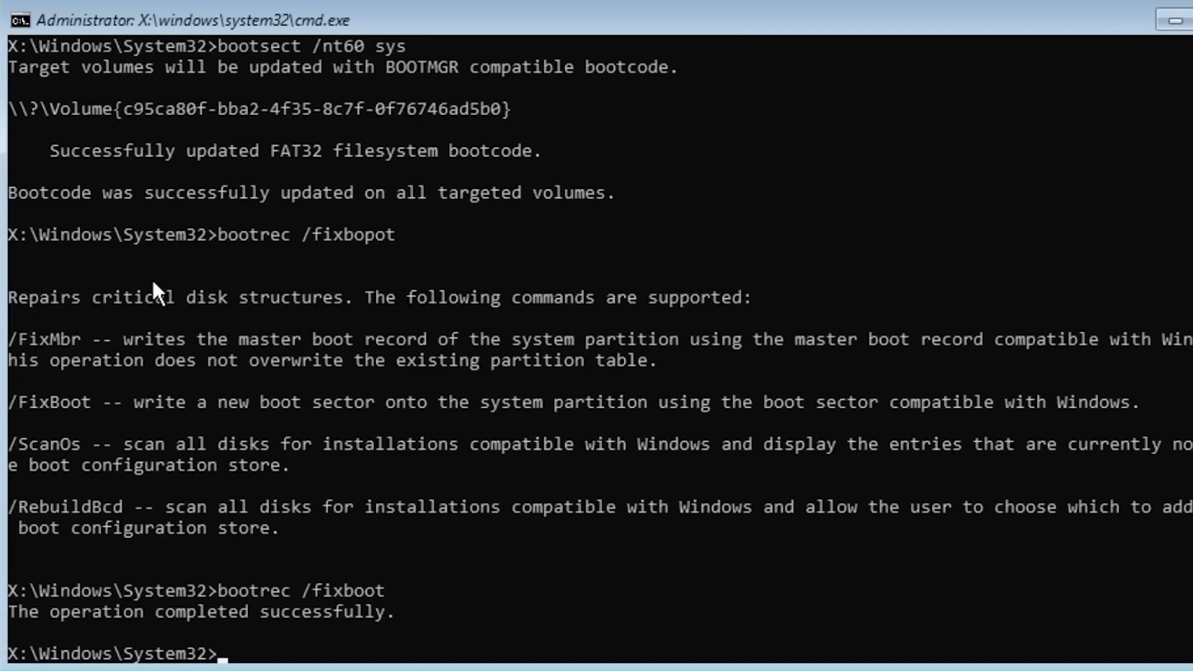
# Attempt bootrec /rebuildbcd, which only prints bootrec's list of supported commands
pyautogui.write('b')
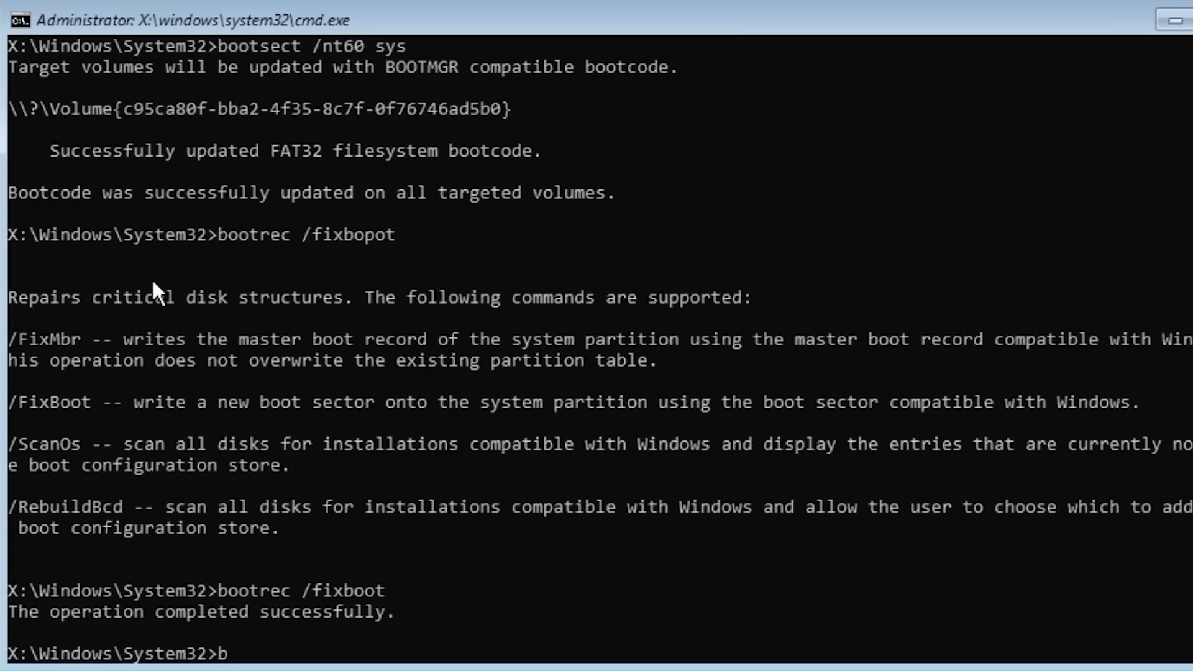
pyautogui.write('ootrec')
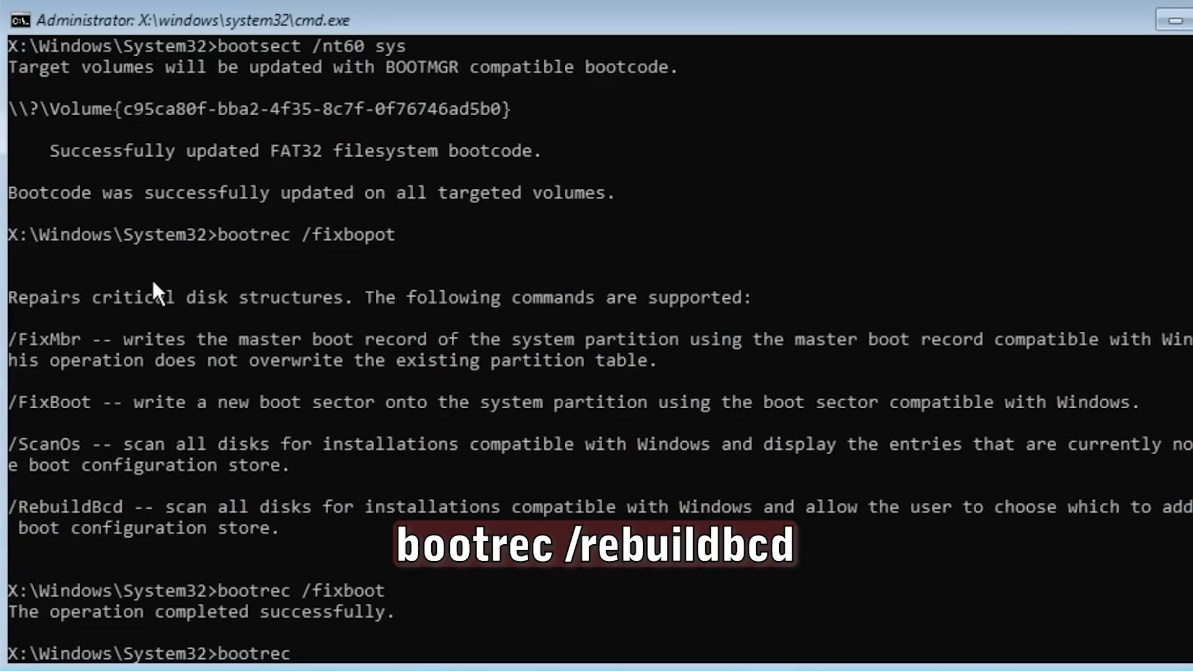
pyautogui.write('/r')
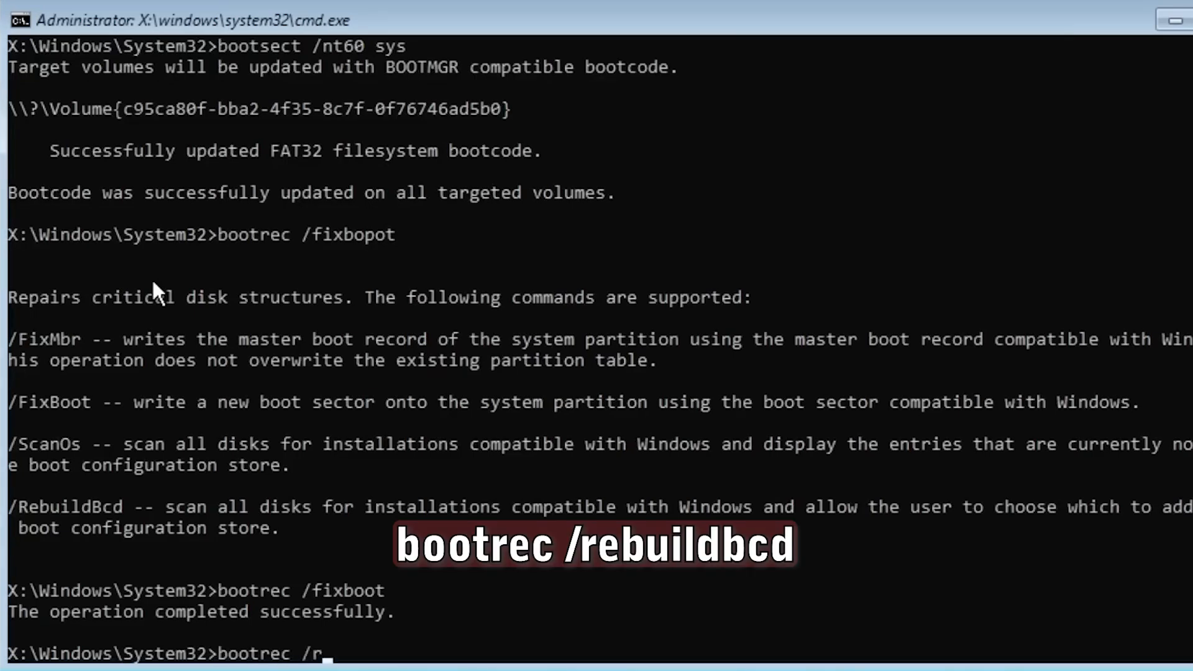
pyautogui.write('ebuild')
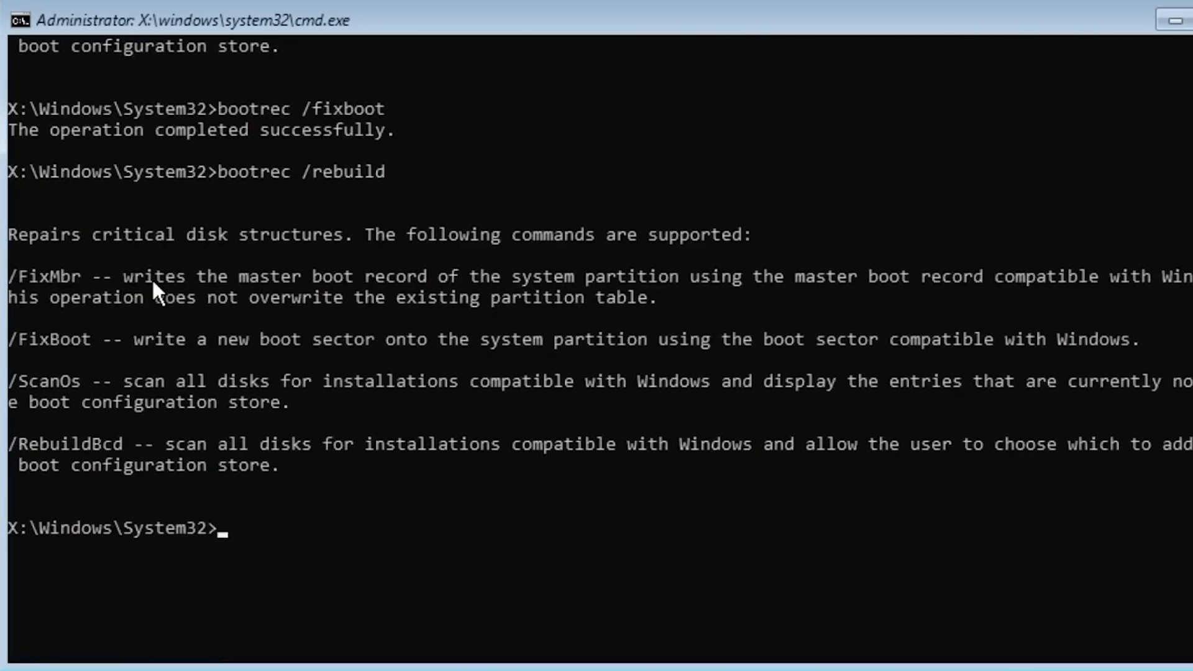
pyautogui.write('sfc /')
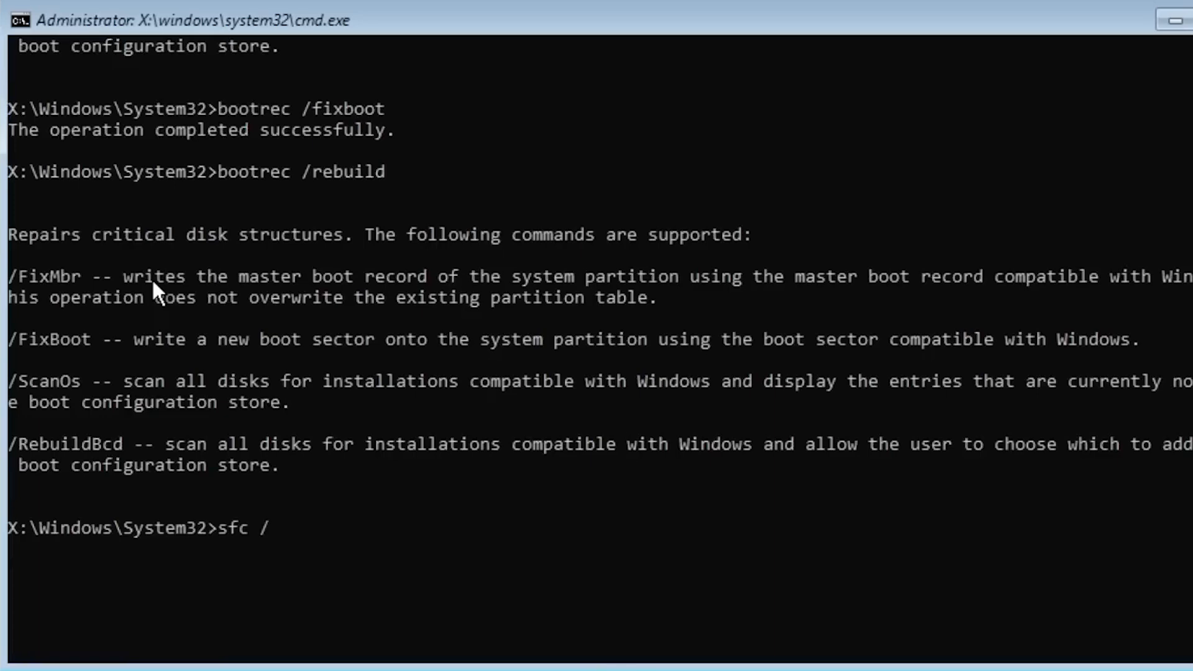
# Run sfc /scannow and let its verification phase reach 23%
pyautogui.write('scannow')
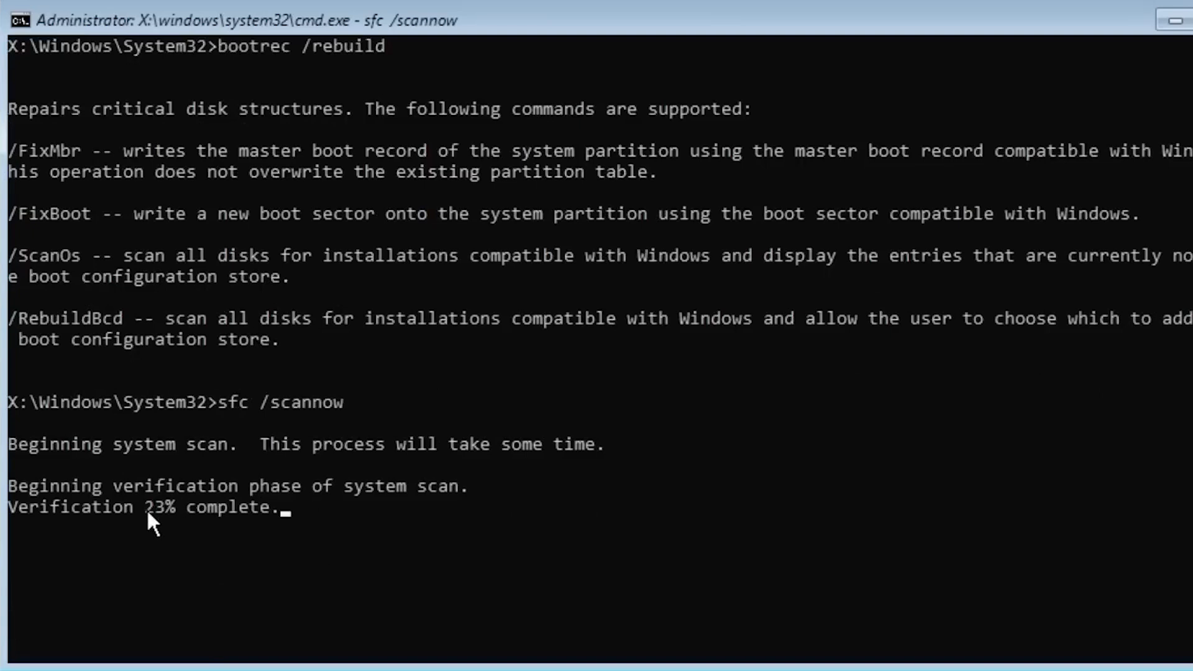
pyautogui.moveTo(174, 536)
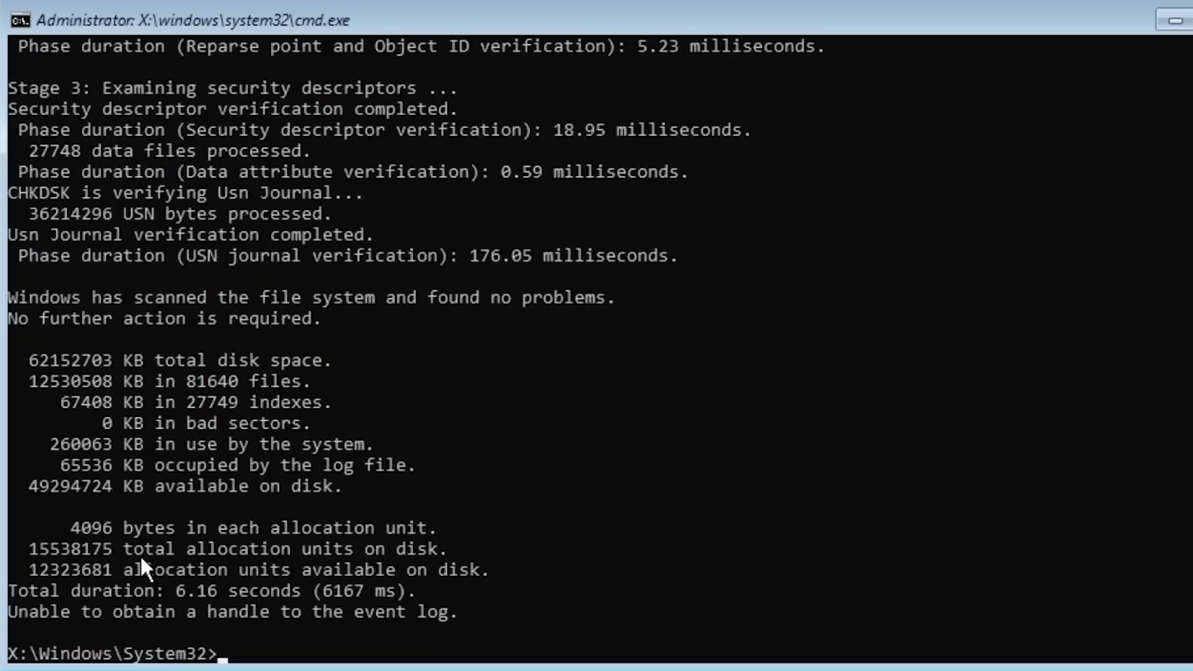
pyautogui.moveTo(183, 597)
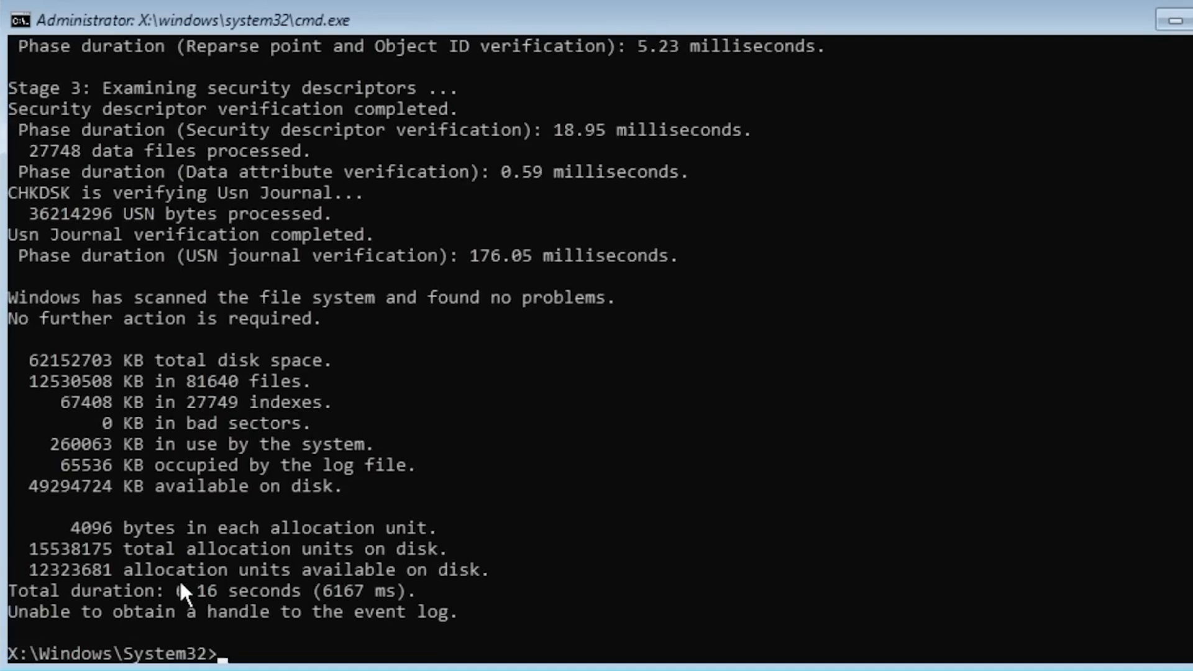
pyautogui.moveTo(461, 337)
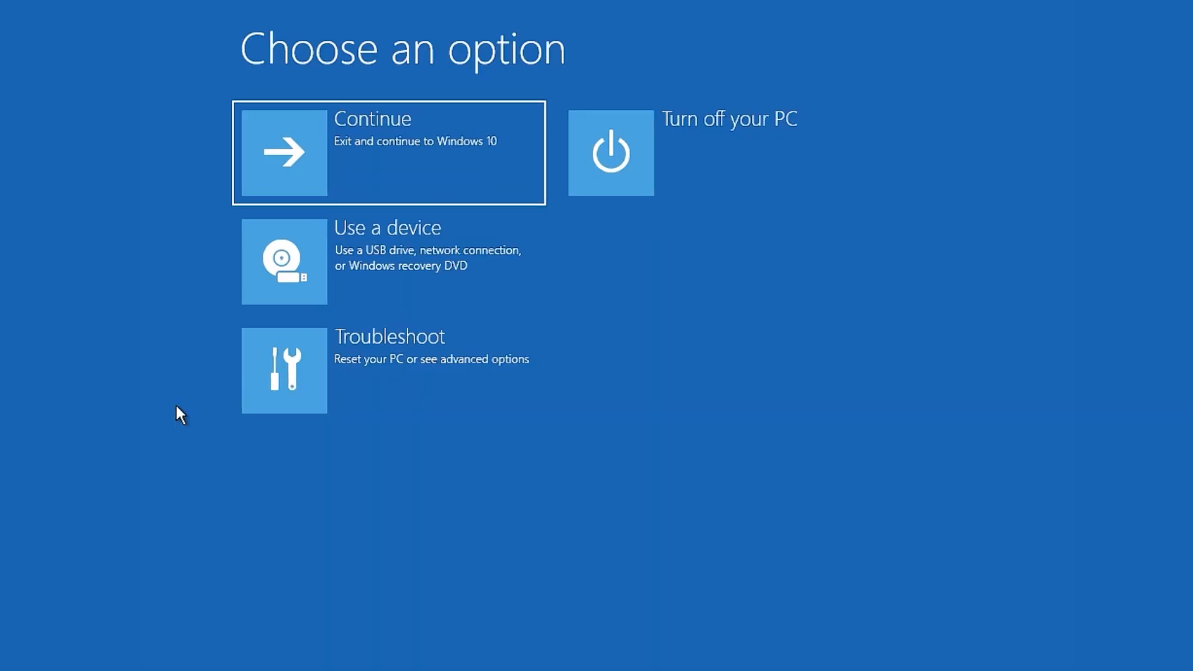
pyautogui.moveTo(138, 406)
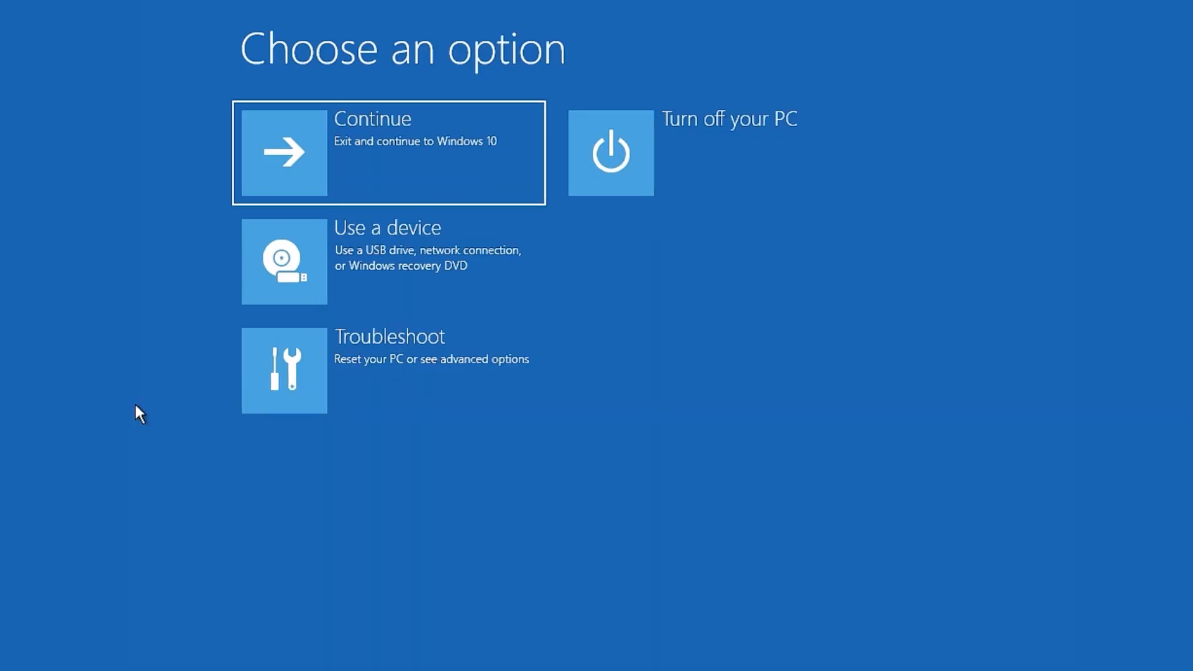
pyautogui.moveTo(376, 376)
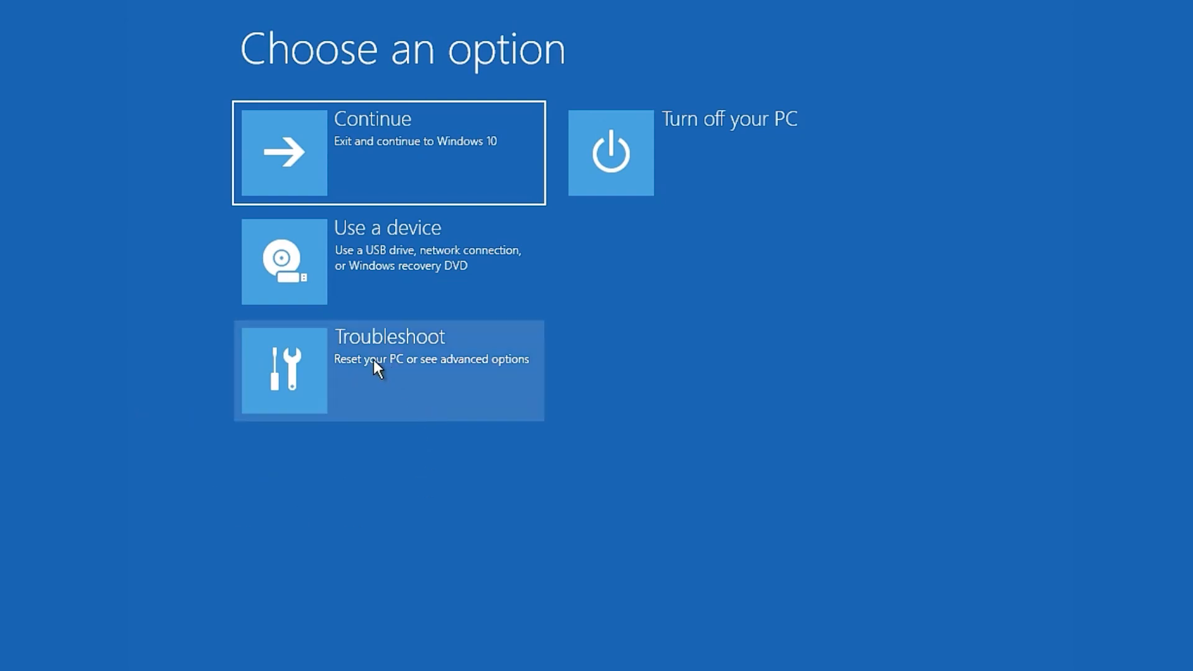
pyautogui.click(388, 370)
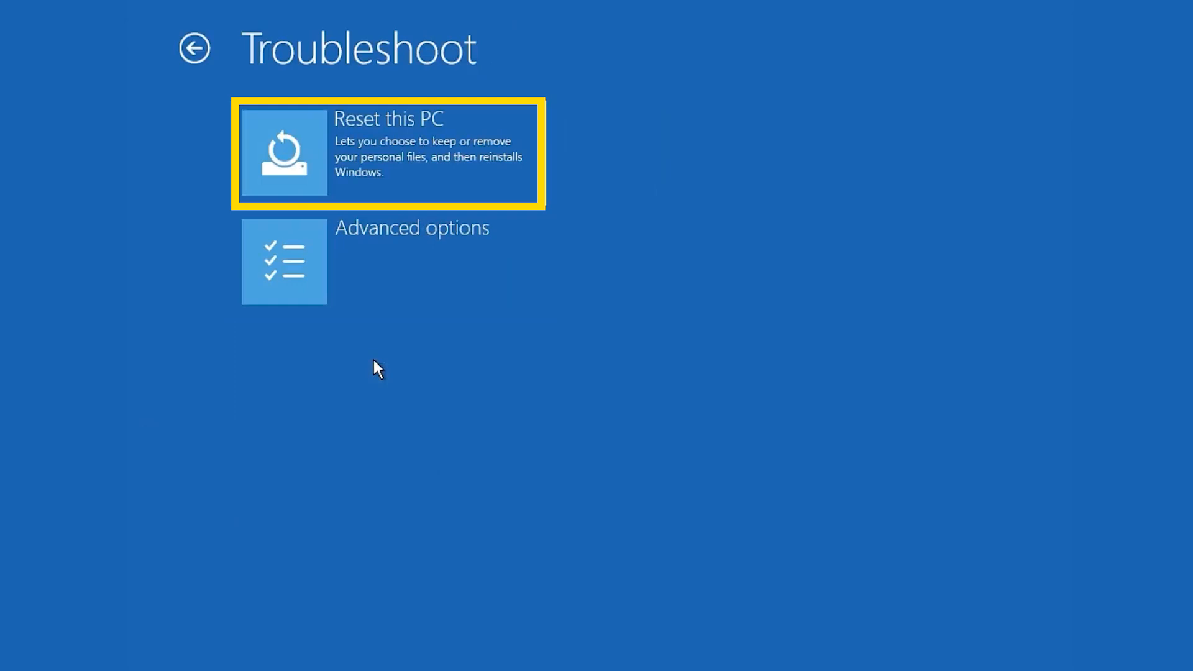
pyautogui.click(199, 49)
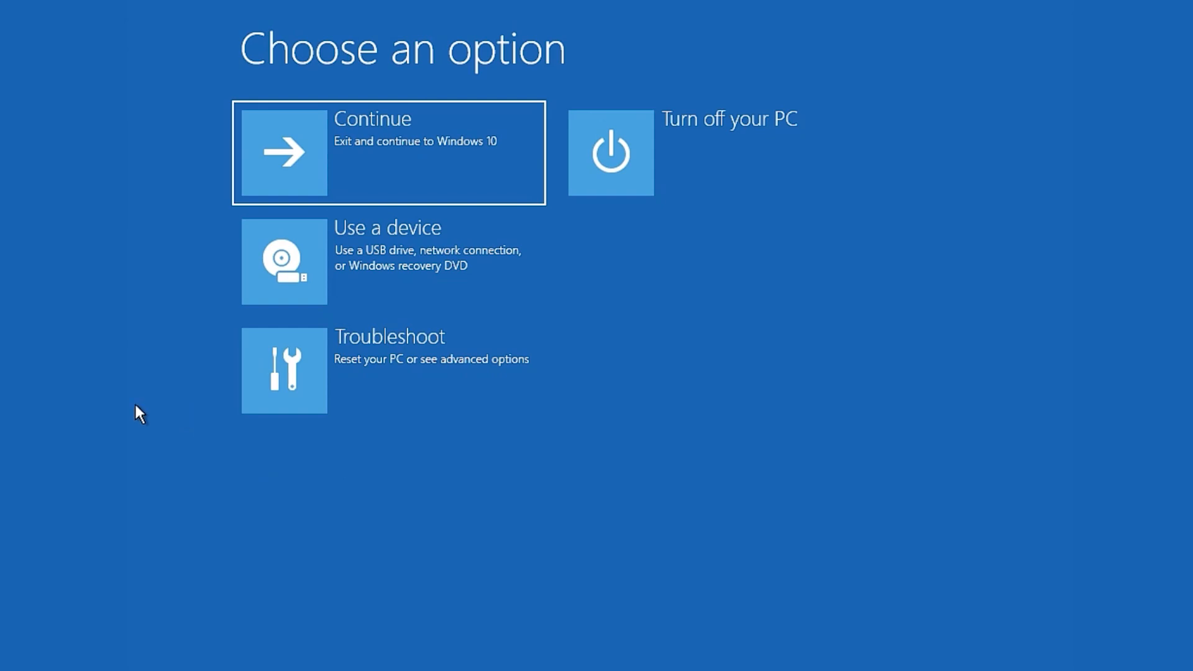
pyautogui.moveTo(374, 374)
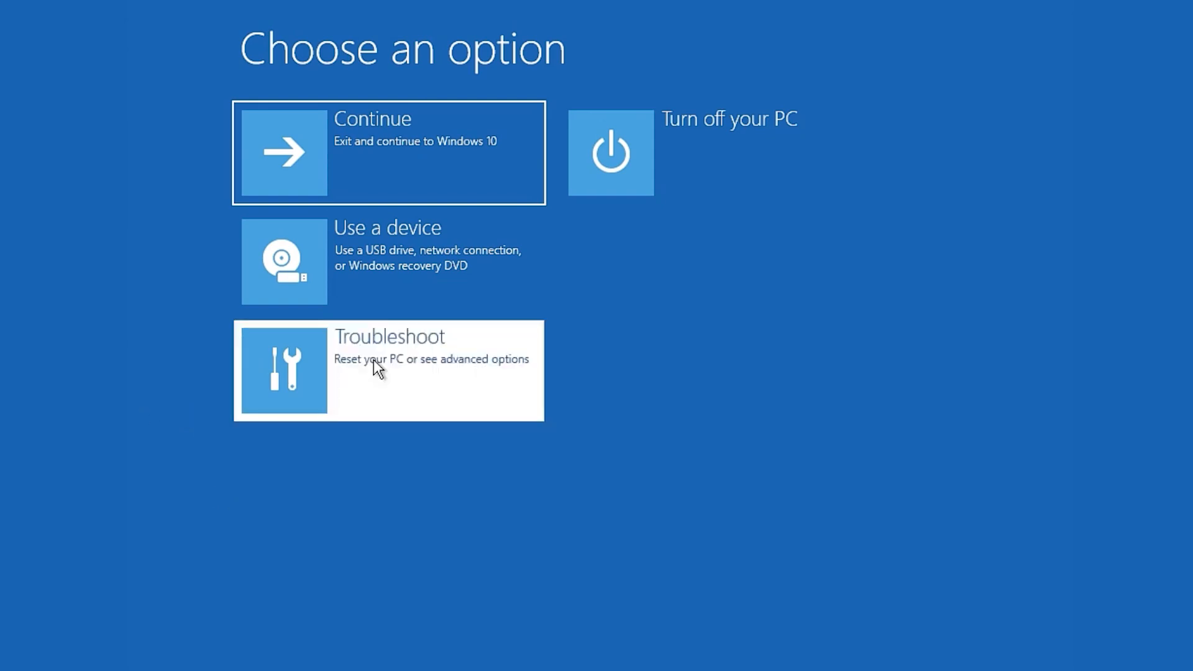
# Return via Troubleshoot to Advanced options listing Startup Repair and Startup Settings
pyautogui.click(388, 371)
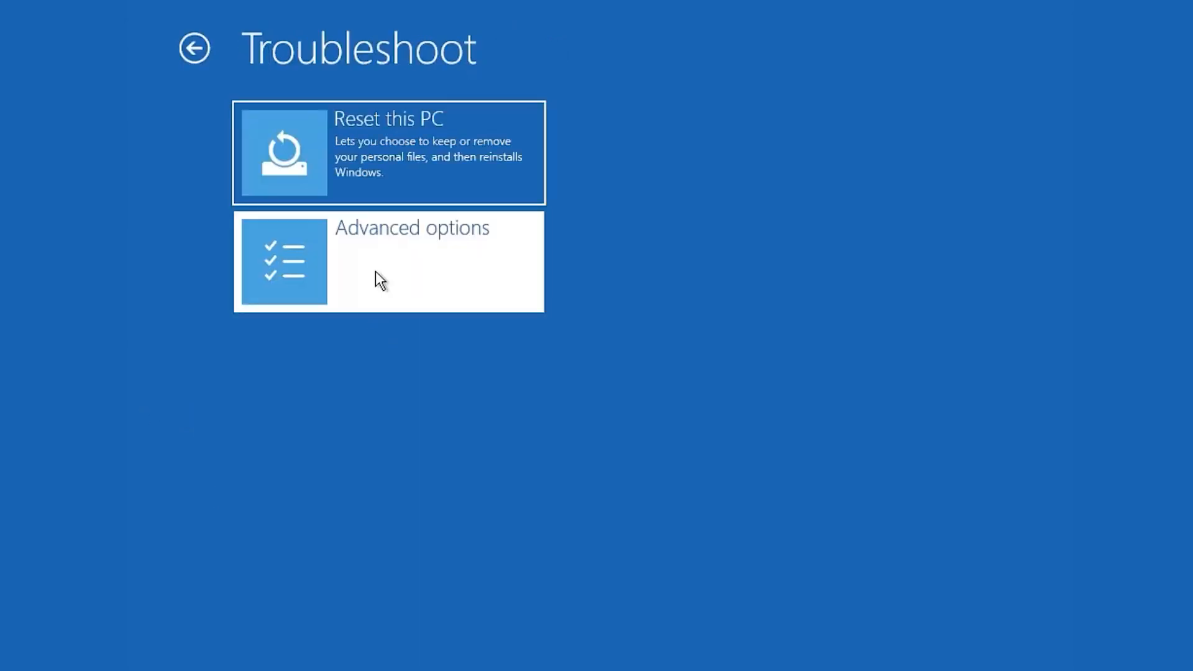
pyautogui.click(388, 261)
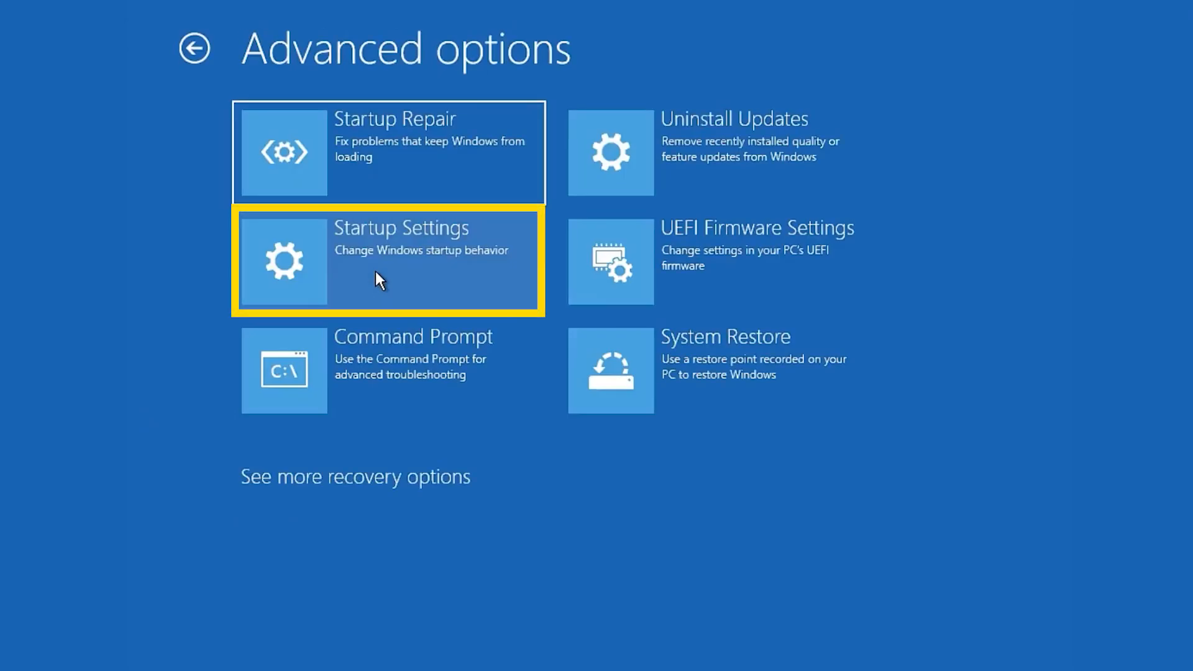